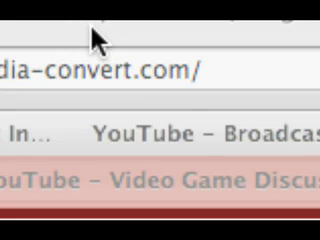
scroll(up, 3)
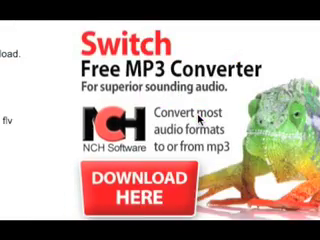
scroll(down, 3)
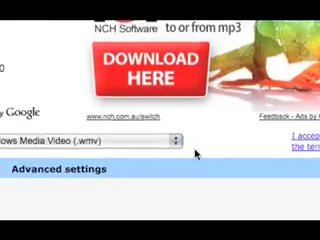
scroll(down, 3)
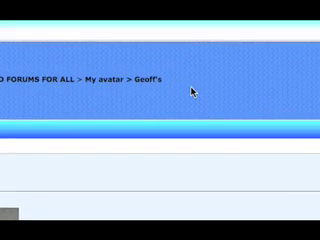
scroll(down, 3)
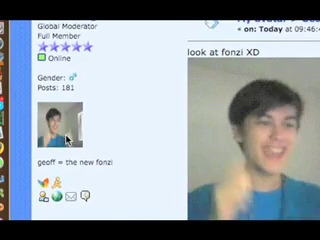